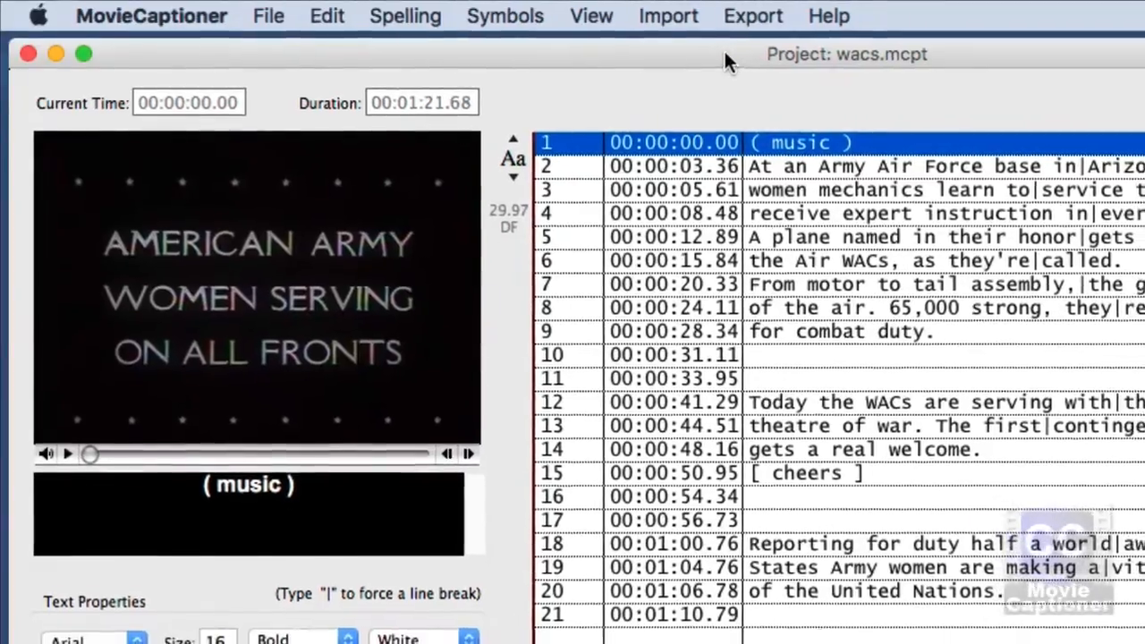
Export the wacs project's captions in YouTube Captions format from the Export menu.
{"action": "left_click", "coordinate": [751, 14]}
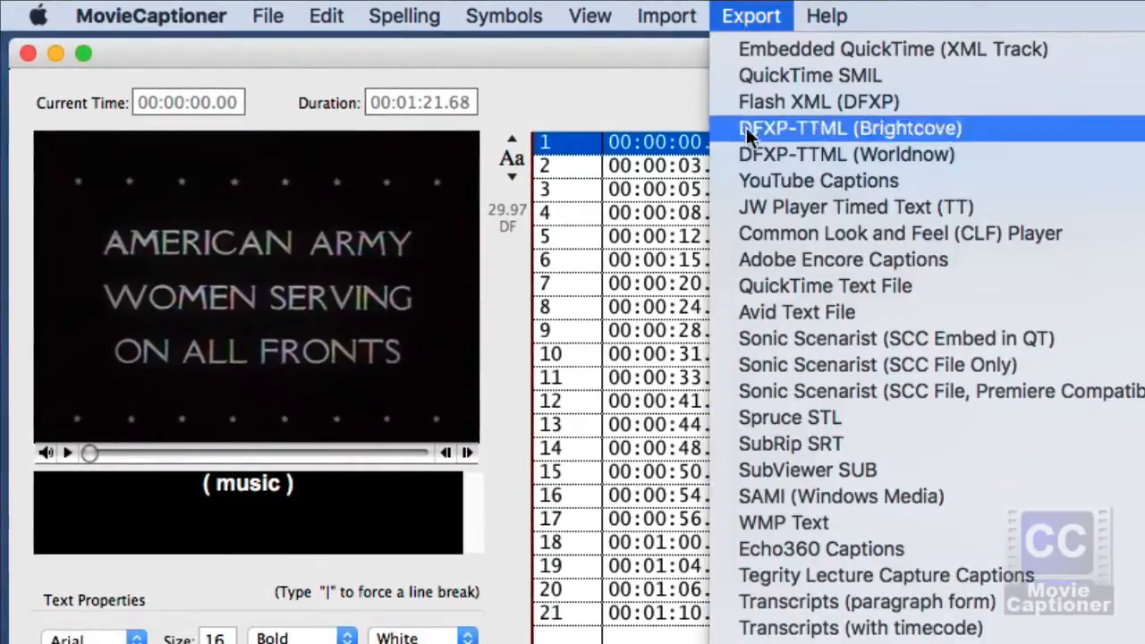
{"action": "mouse_move", "coordinate": [817, 179]}
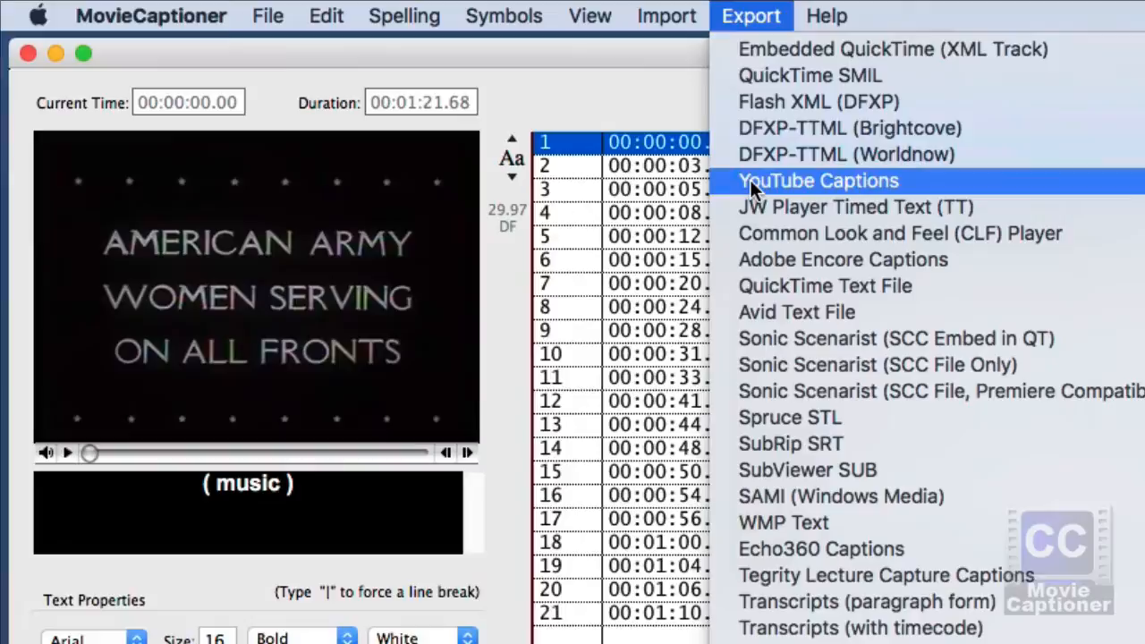
{"action": "left_click", "coordinate": [791, 444]}
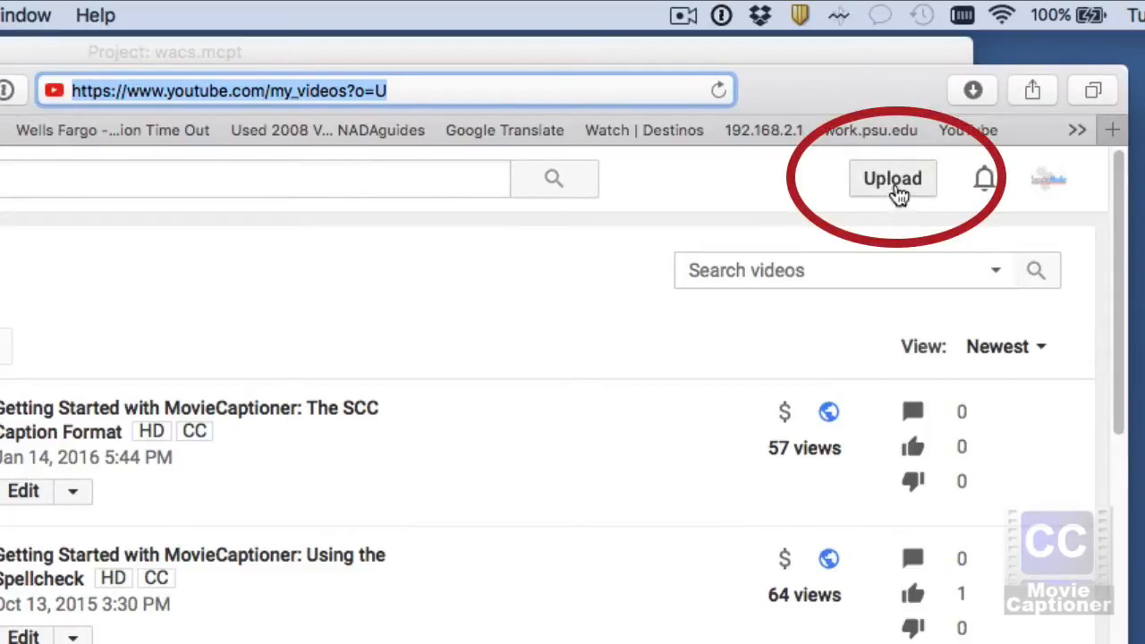
Upload the video file to YouTube and retitle it 'Women's Army Corp'.
{"action": "left_click", "coordinate": [890, 179]}
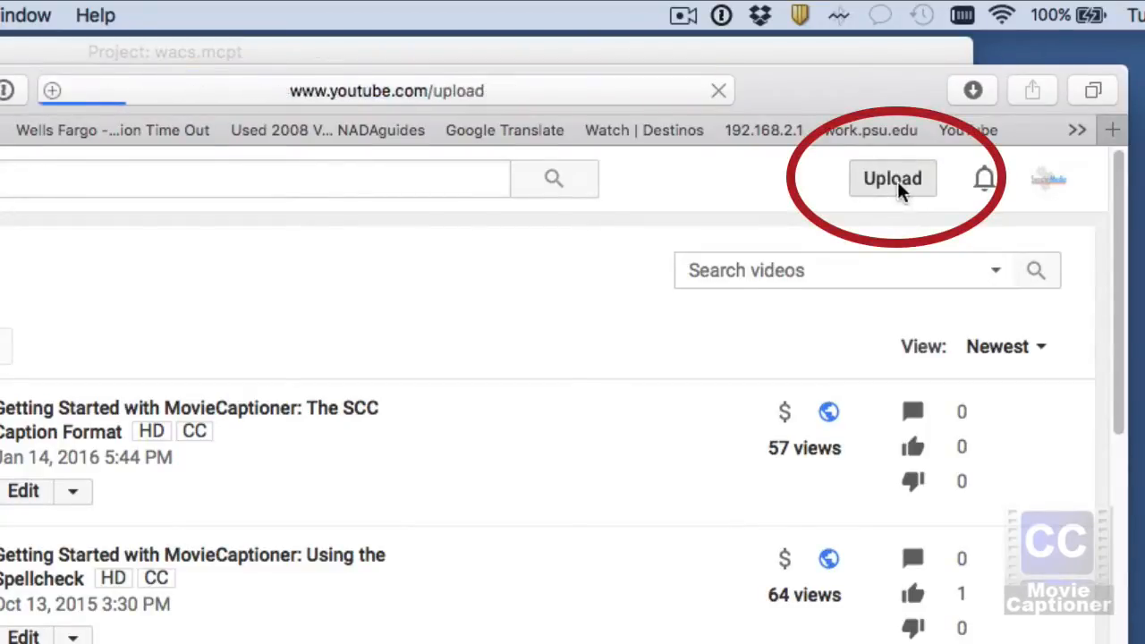
{"action": "left_click", "coordinate": [891, 179]}
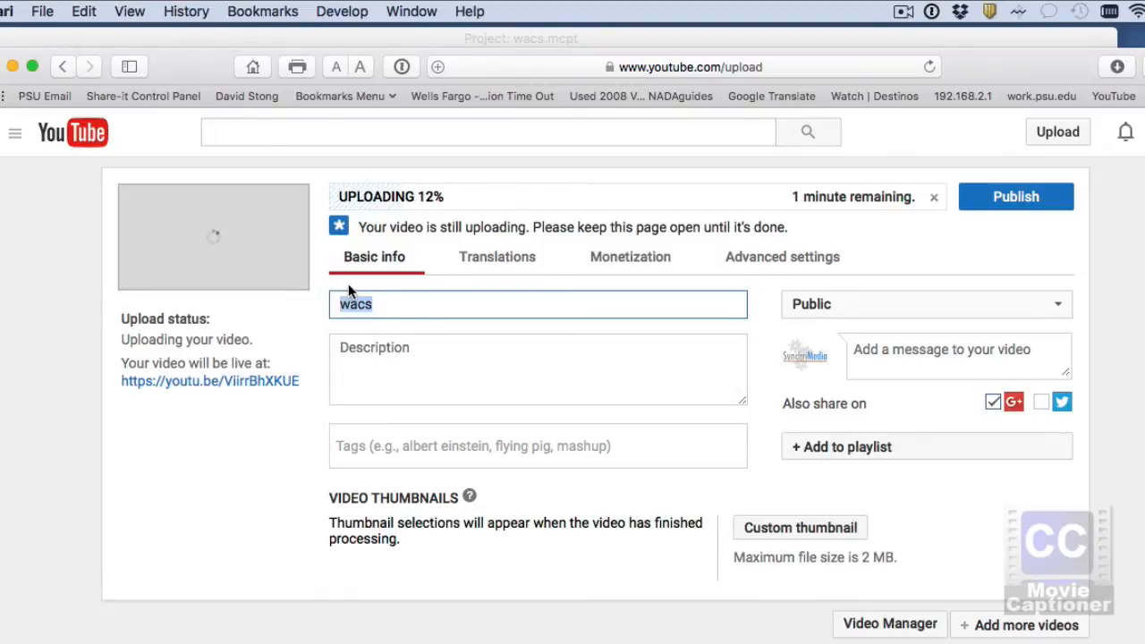
{"action": "type", "text": "Women's A"}
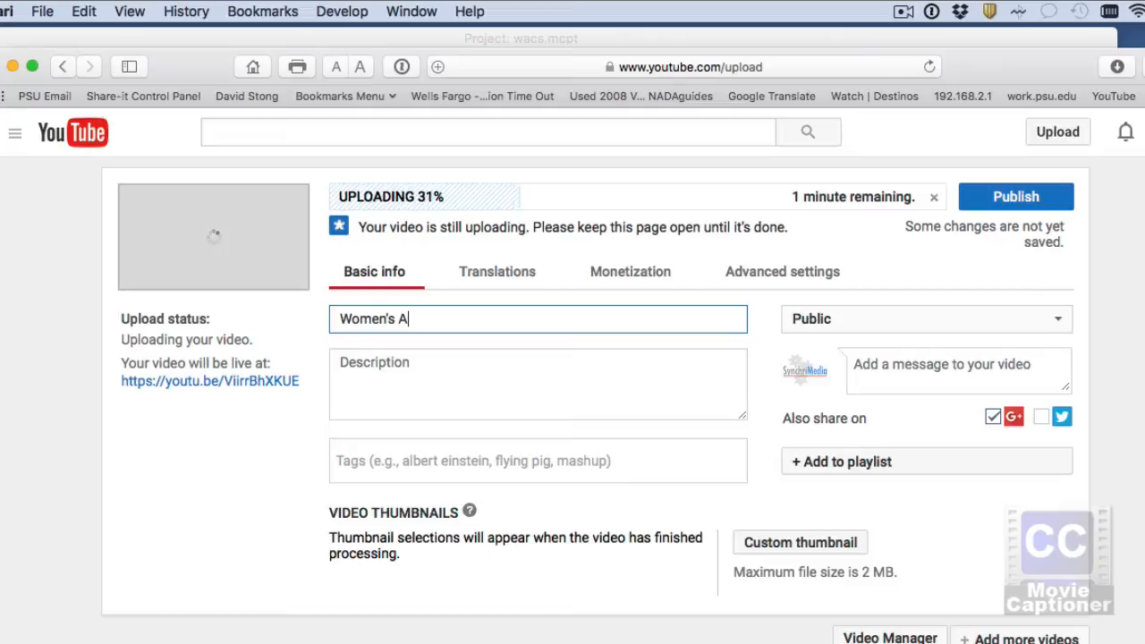
{"action": "type", "text": "rmy C"}
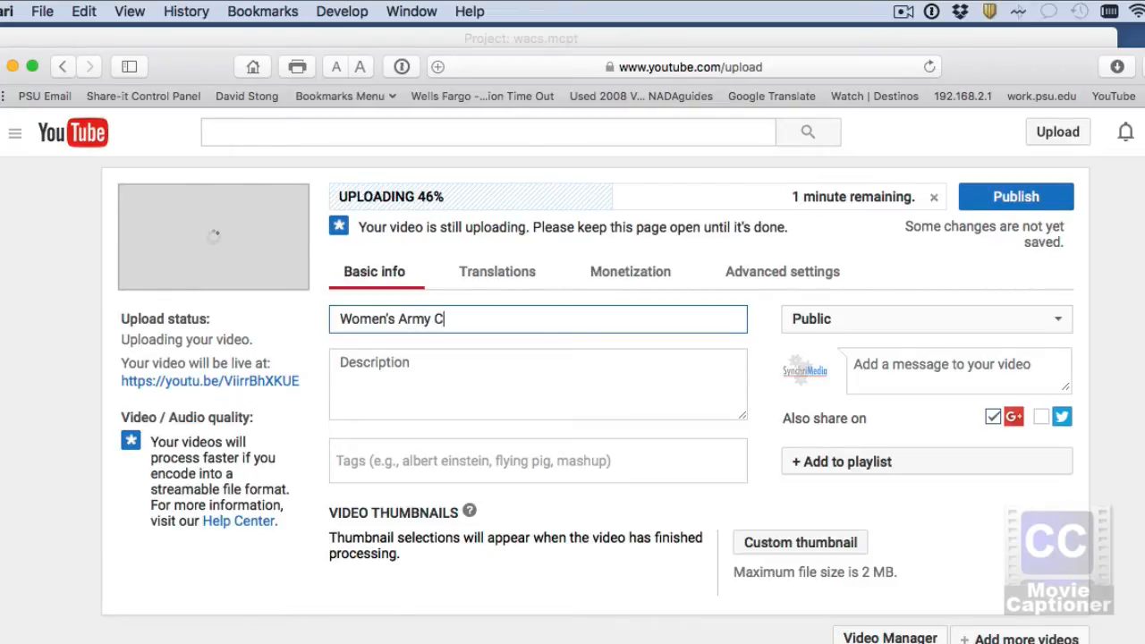
{"action": "type", "text": "orp"}
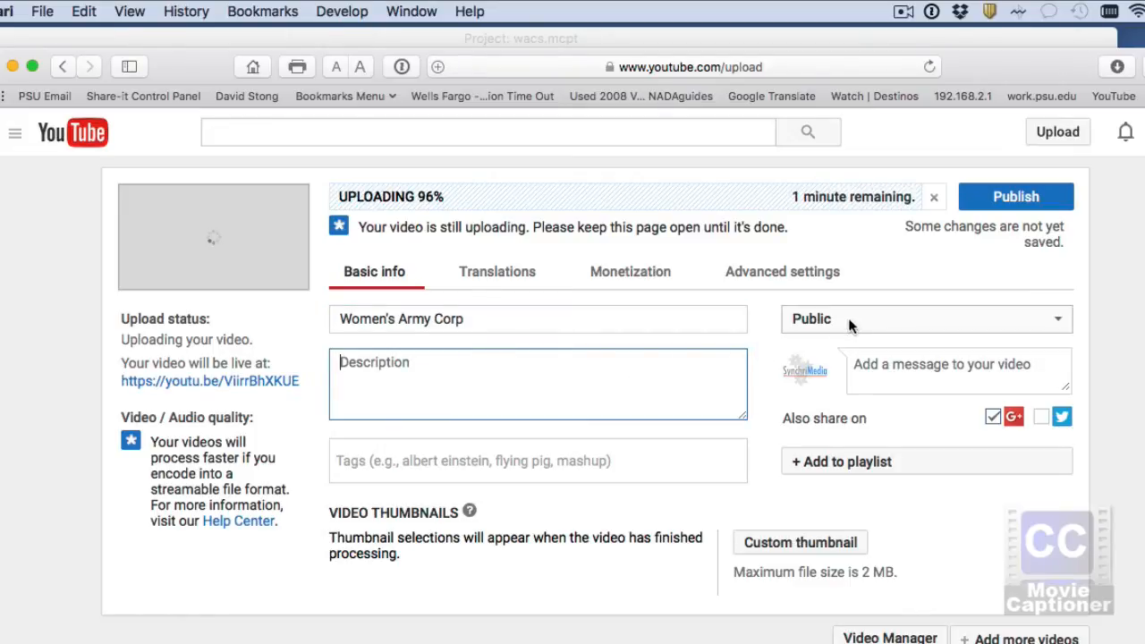
Set the video's privacy to Unlisted, publish it and finish the upload details.
{"action": "left_click", "coordinate": [927, 319]}
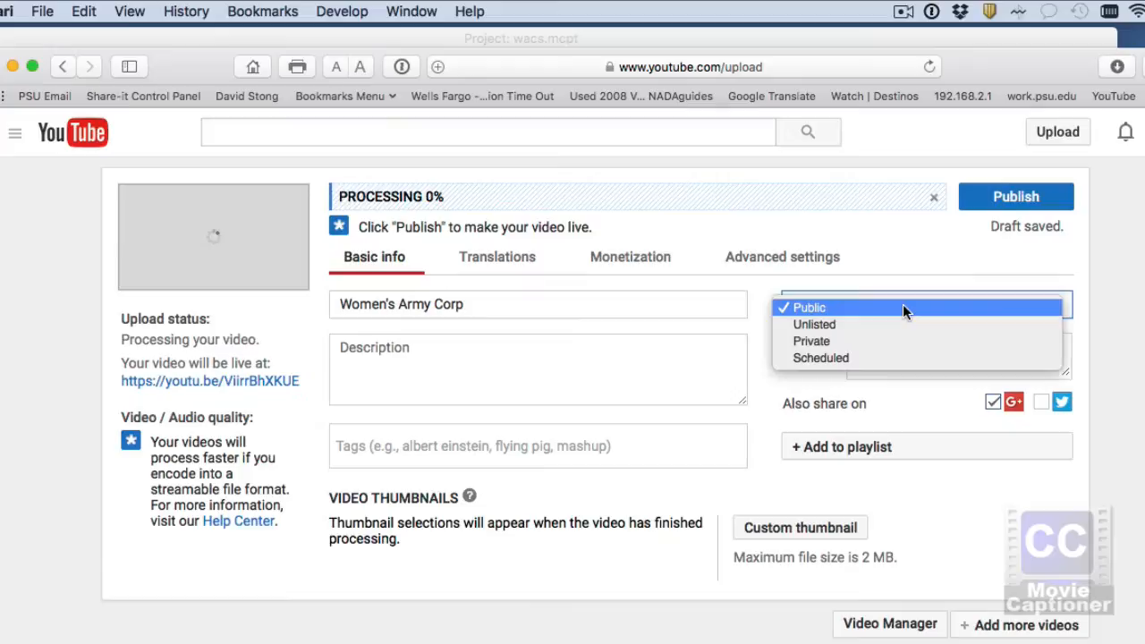
{"action": "mouse_move", "coordinate": [866, 324]}
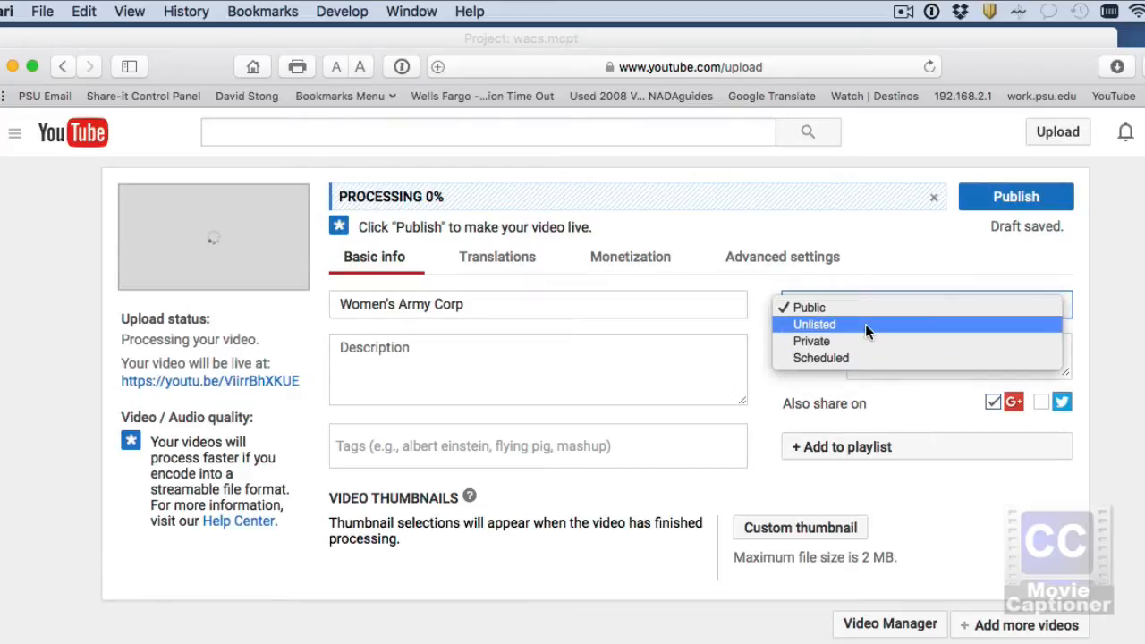
{"action": "left_click", "coordinate": [813, 324]}
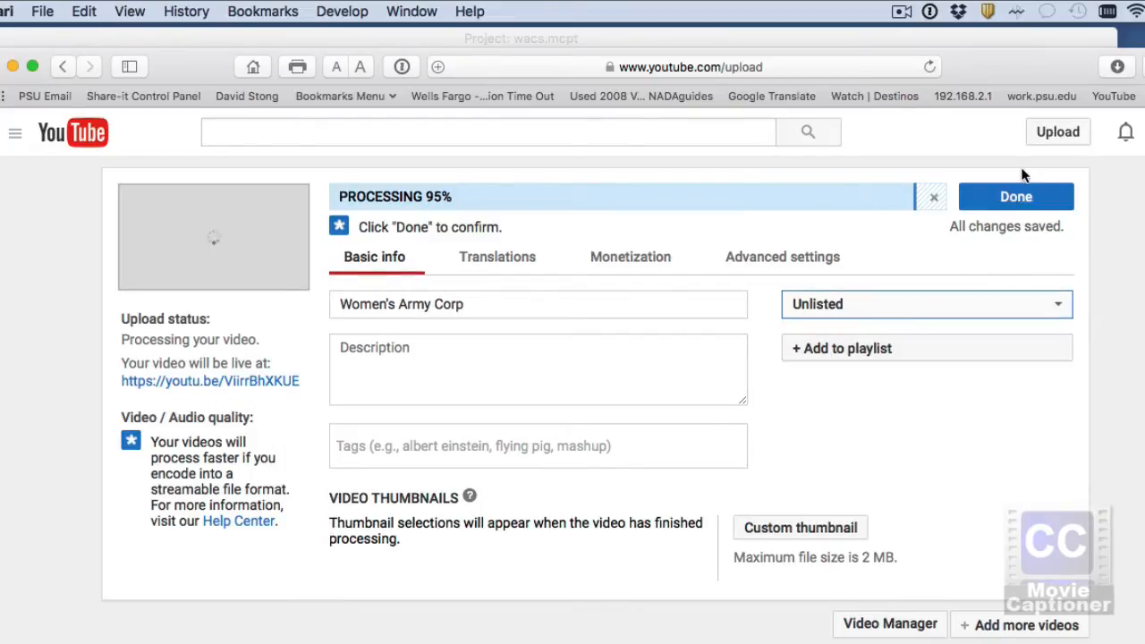
{"action": "mouse_move", "coordinate": [1091, 302]}
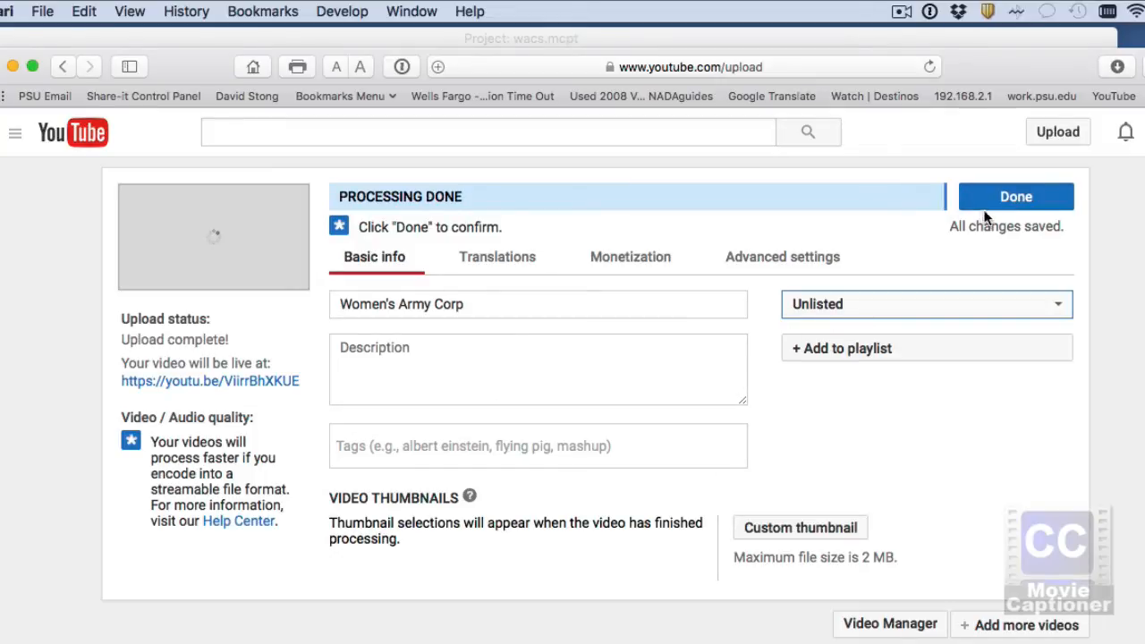
{"action": "left_click", "coordinate": [1016, 195]}
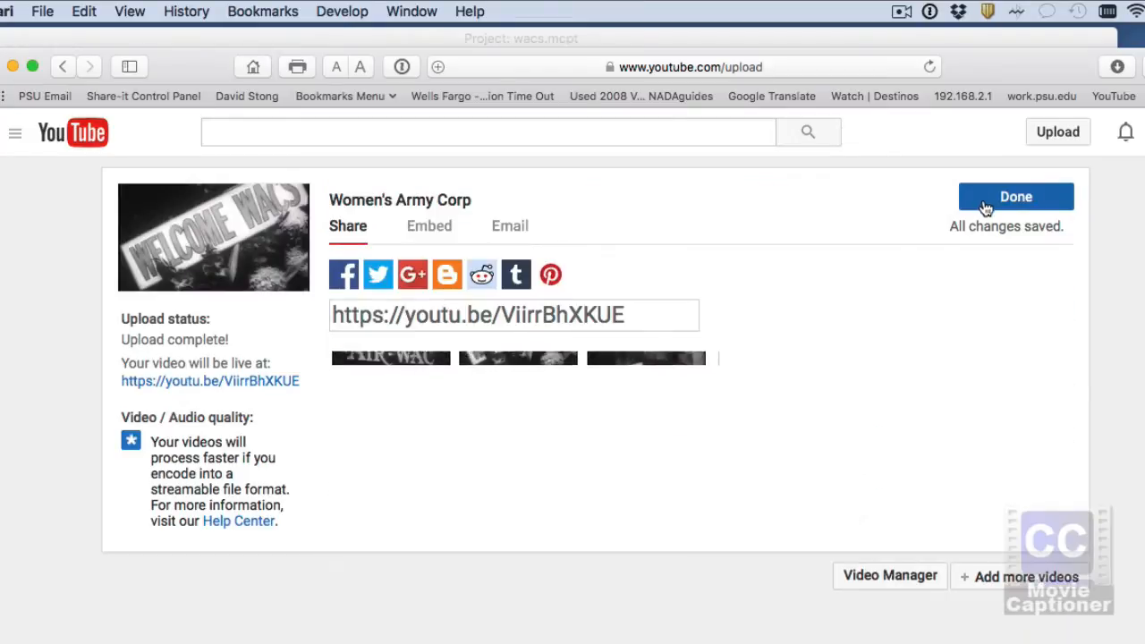
{"action": "left_click", "coordinate": [1016, 194]}
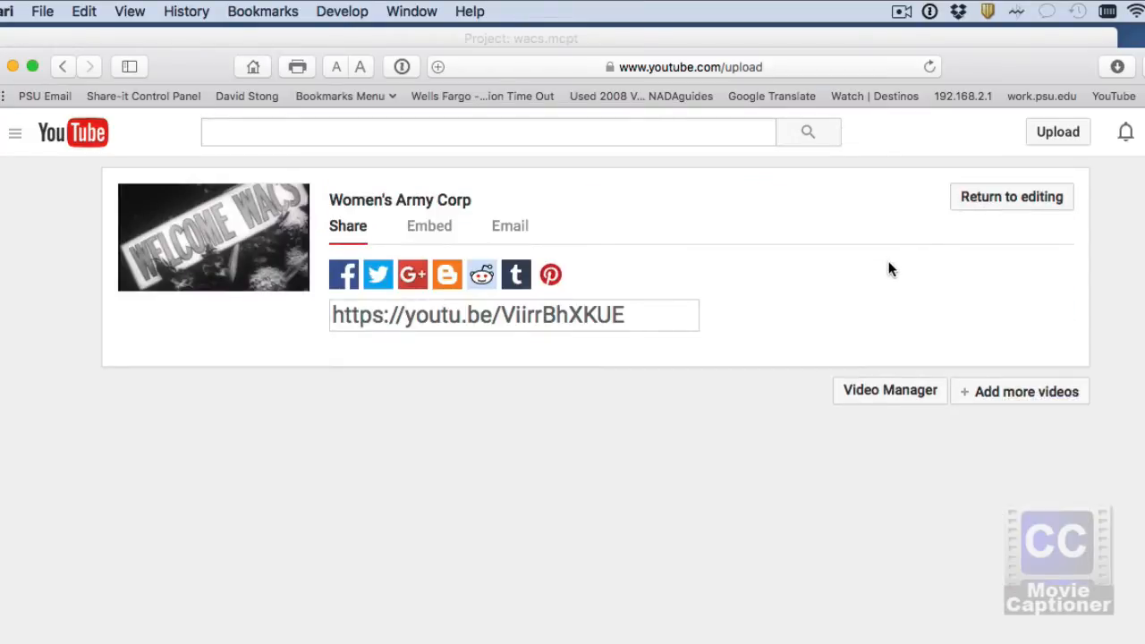
{"action": "mouse_move", "coordinate": [401, 201]}
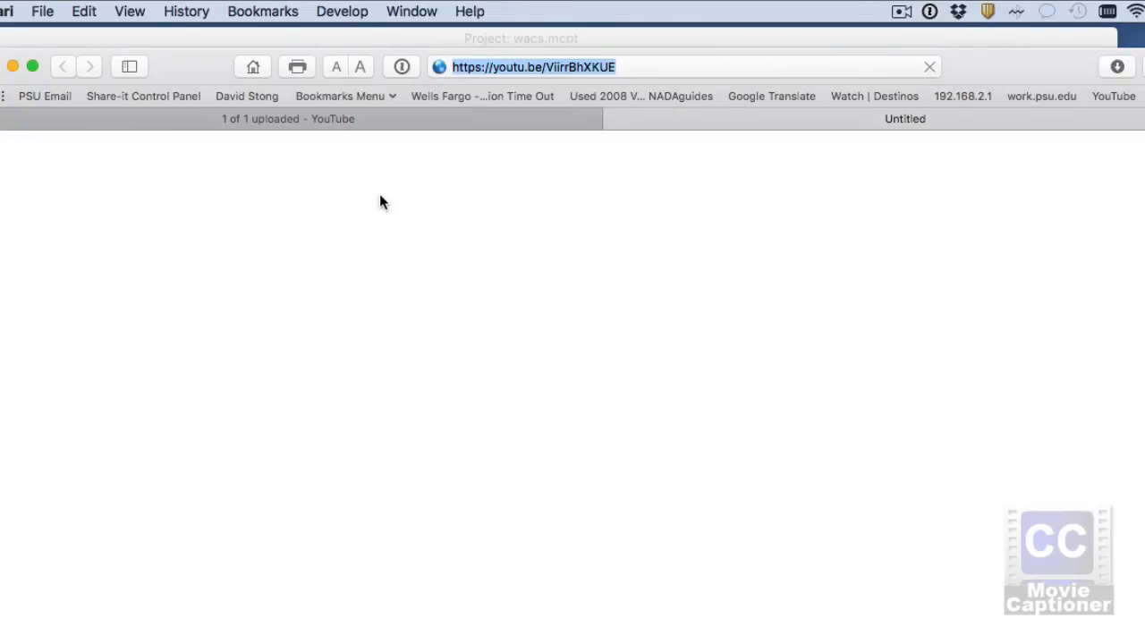
Load the video's share link, pause playback and go to its Subtitles and CC settings.
{"action": "key", "text": "Return"}
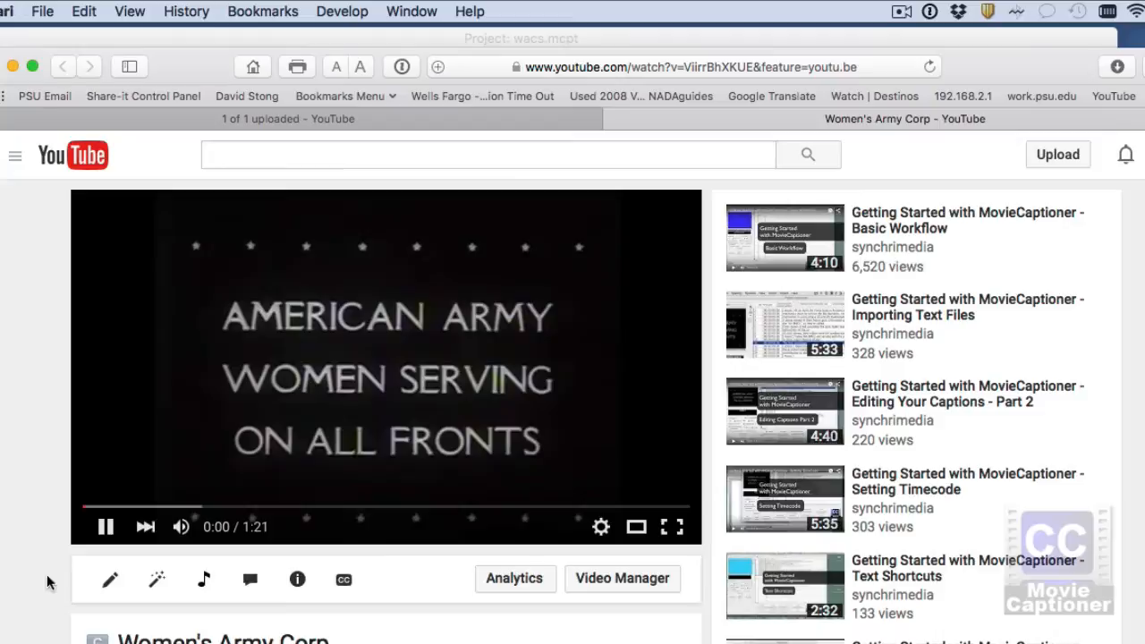
{"action": "left_click", "coordinate": [104, 526]}
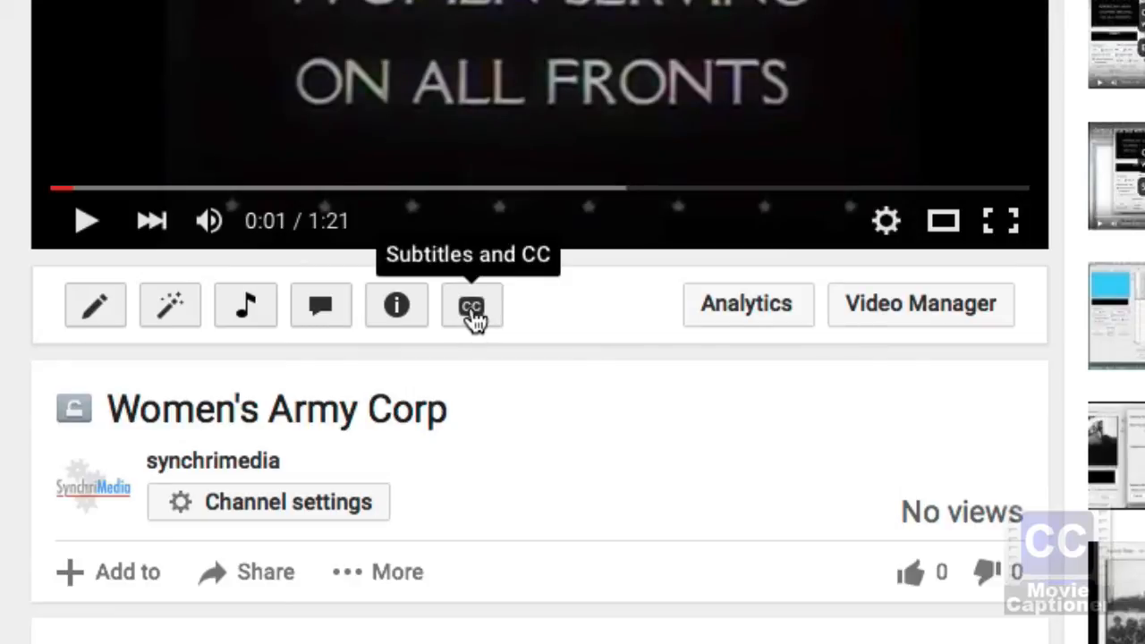
{"action": "left_click", "coordinate": [473, 304]}
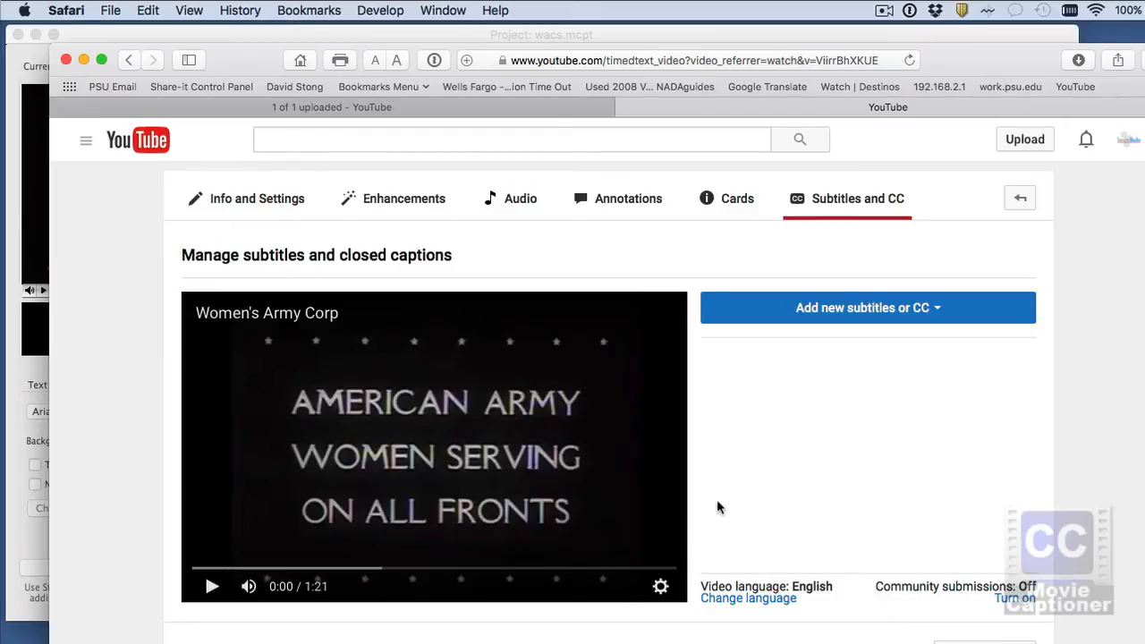
{"action": "mouse_move", "coordinate": [814, 308]}
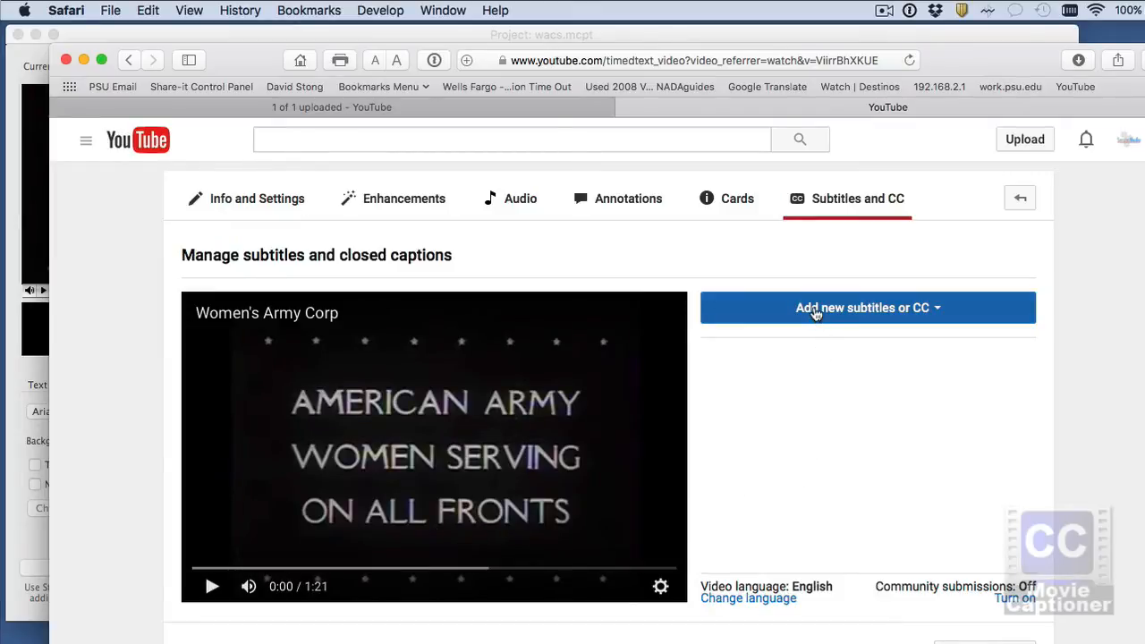
Add English subtitles and choose to upload an existing caption file.
{"action": "left_click", "coordinate": [866, 307]}
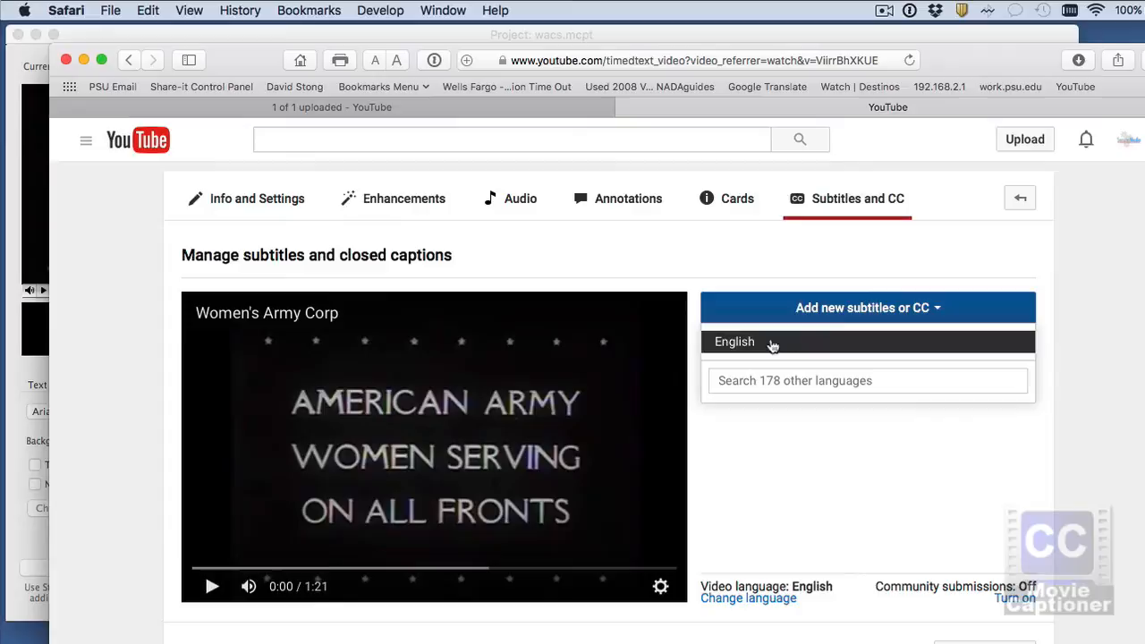
{"action": "mouse_move", "coordinate": [745, 347]}
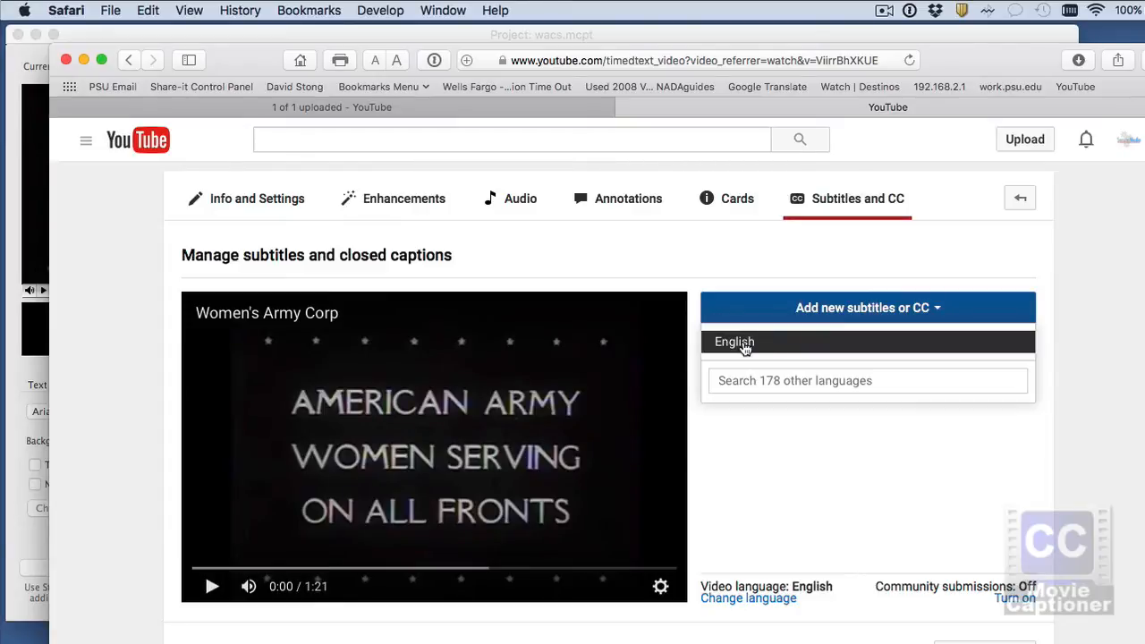
{"action": "left_click", "coordinate": [733, 342]}
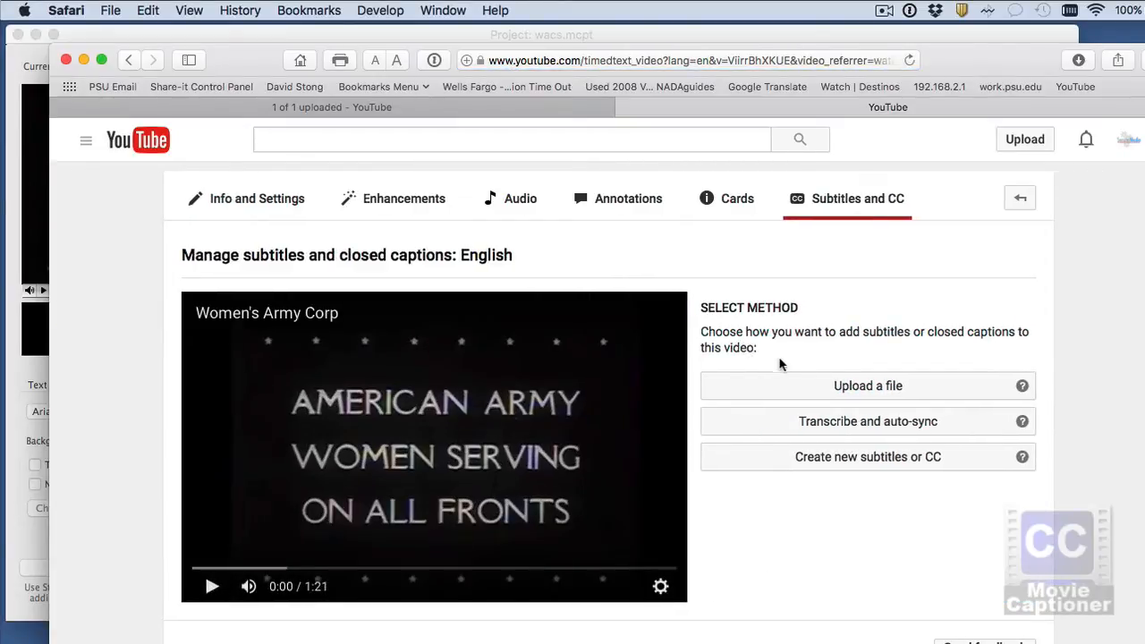
{"action": "mouse_move", "coordinate": [867, 387]}
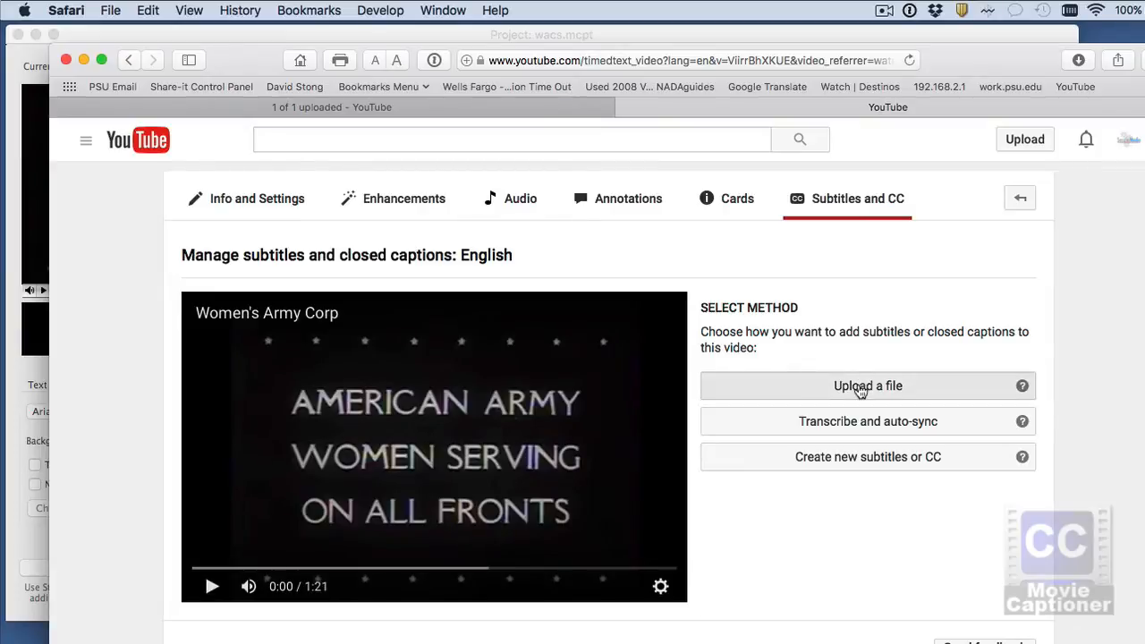
{"action": "left_click", "coordinate": [865, 387]}
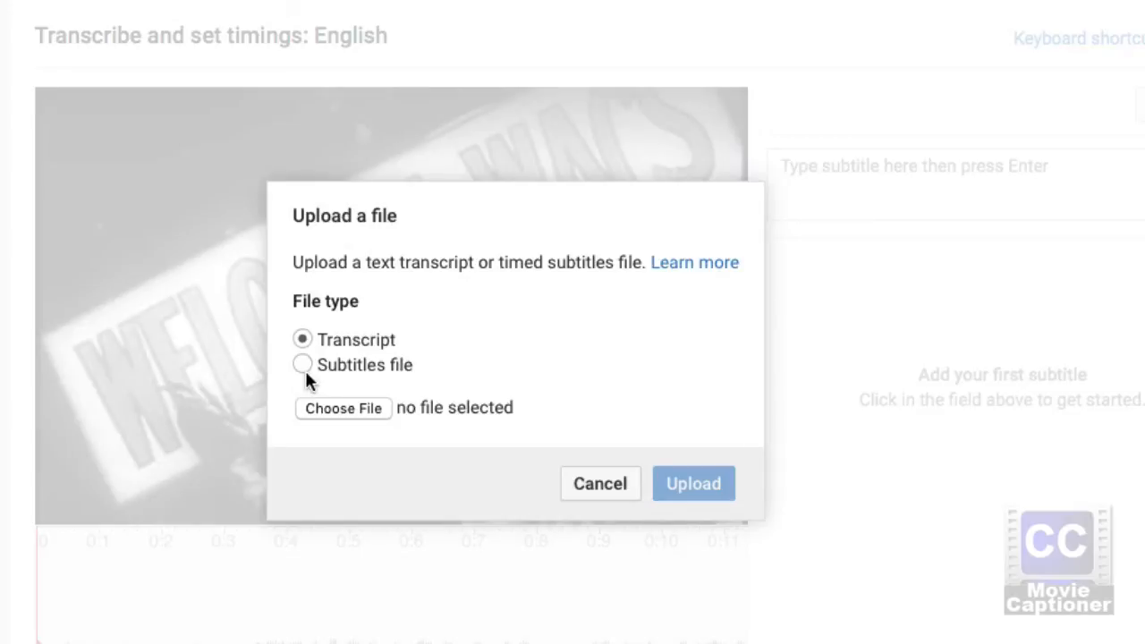
Choose the Subtitles file type, select wacs.srt from the Desktop and upload it.
{"action": "left_click", "coordinate": [302, 365]}
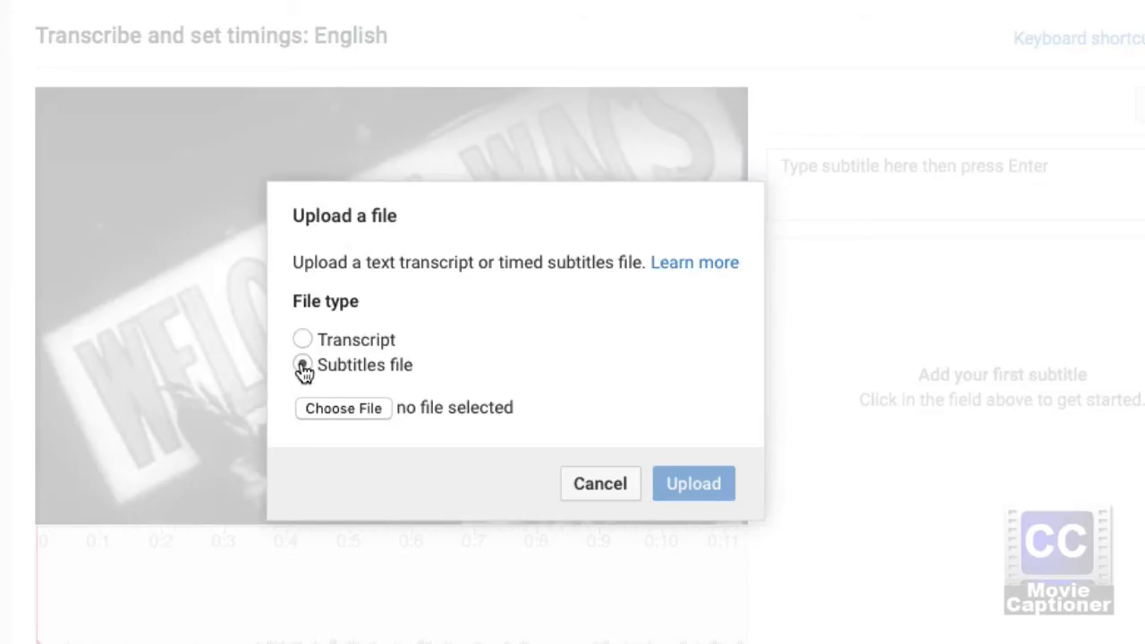
{"action": "left_click", "coordinate": [302, 365]}
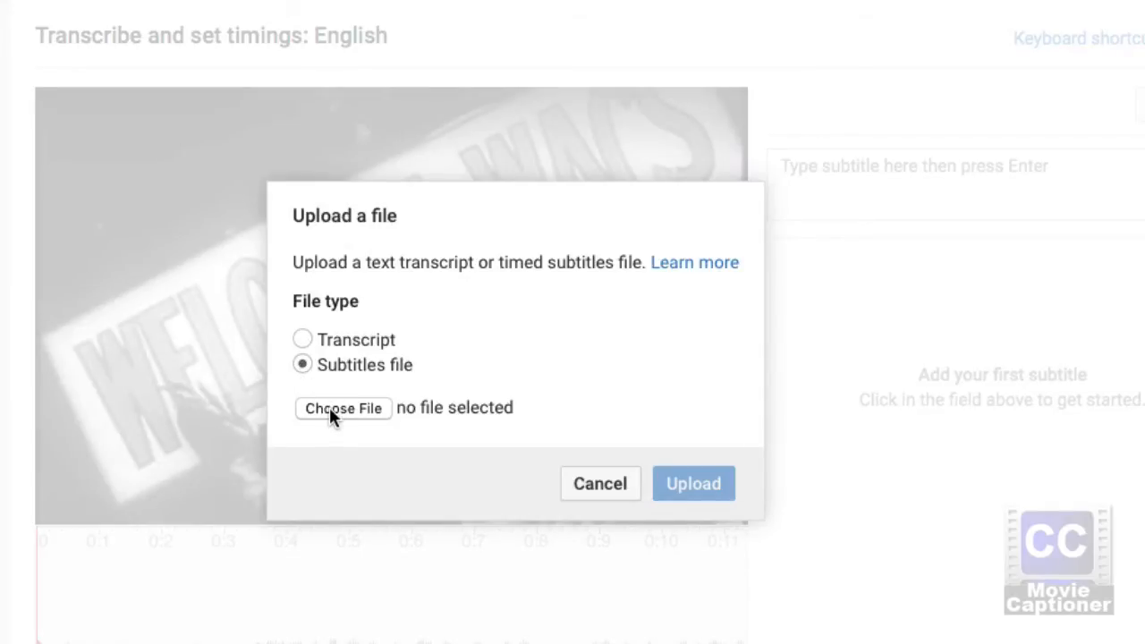
{"action": "left_click", "coordinate": [344, 408]}
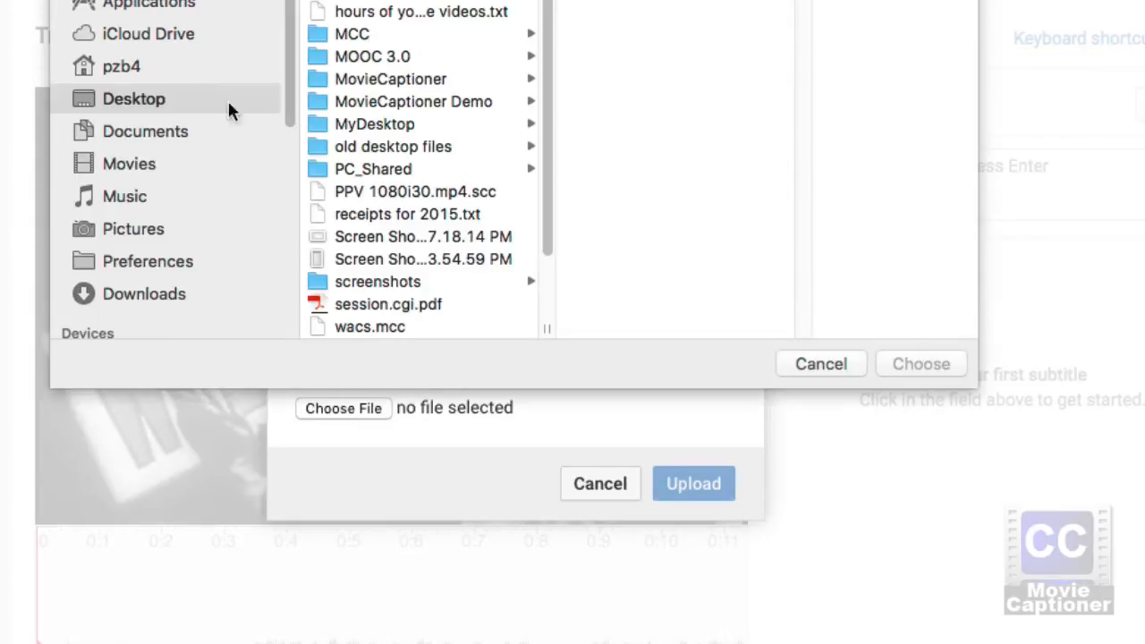
{"action": "scroll", "scroll_direction": "down", "scroll_amount": 3}
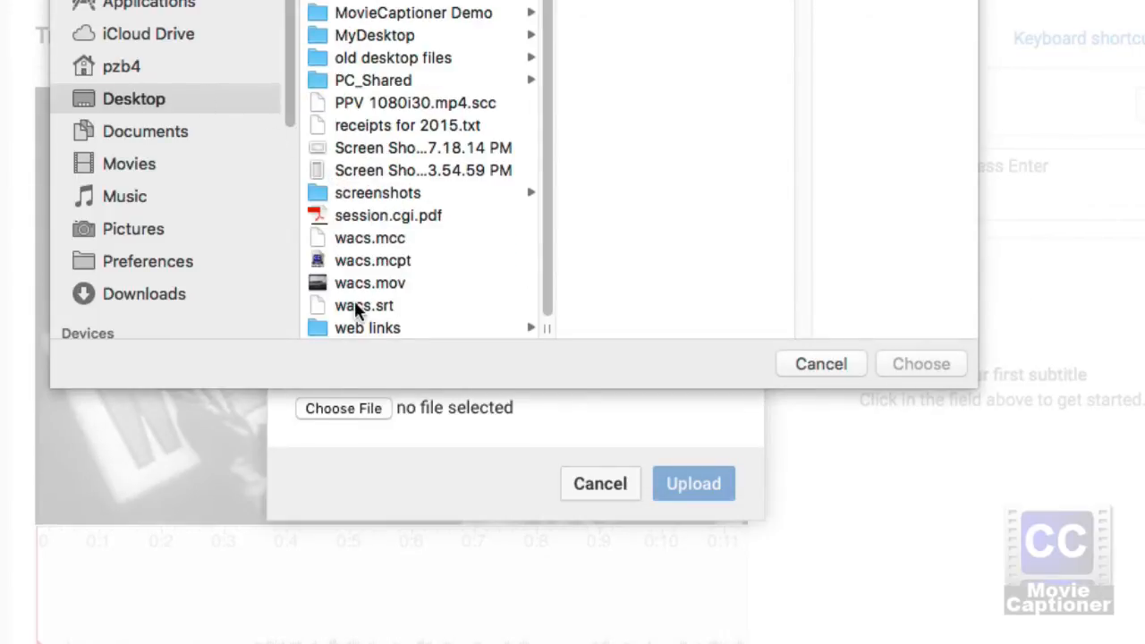
{"action": "left_click", "coordinate": [363, 304]}
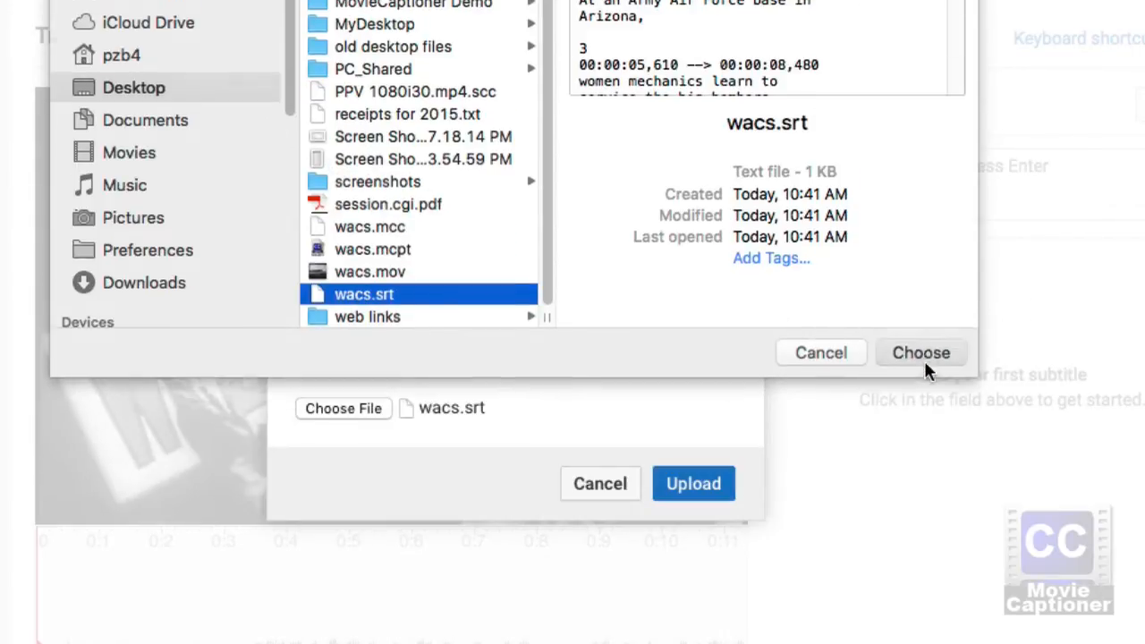
{"action": "left_click", "coordinate": [919, 352]}
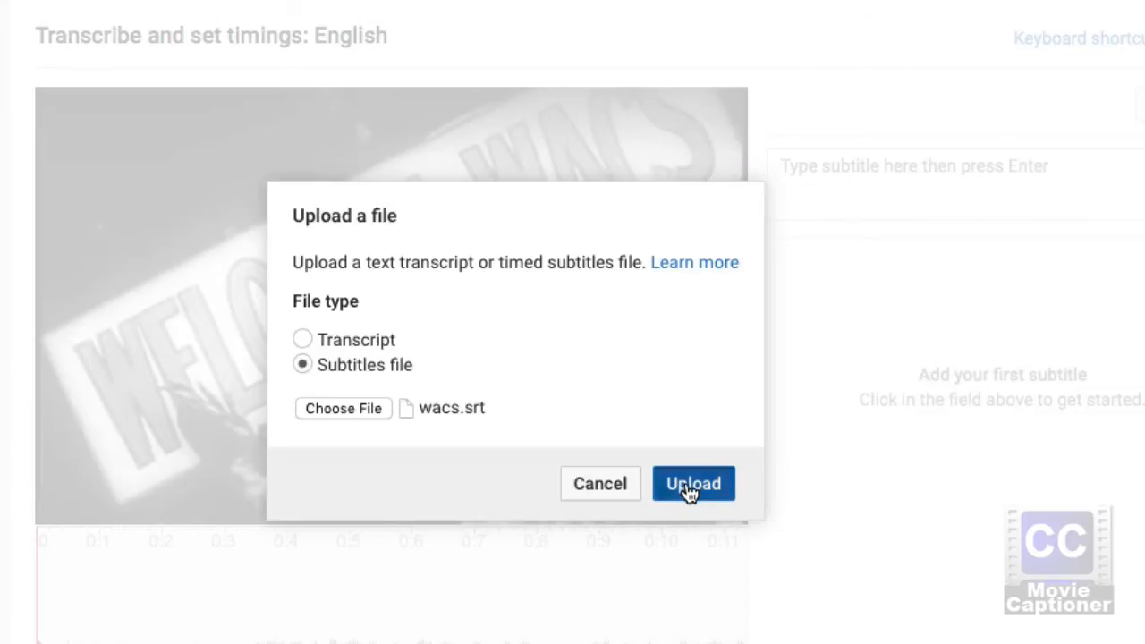
{"action": "left_click", "coordinate": [694, 483]}
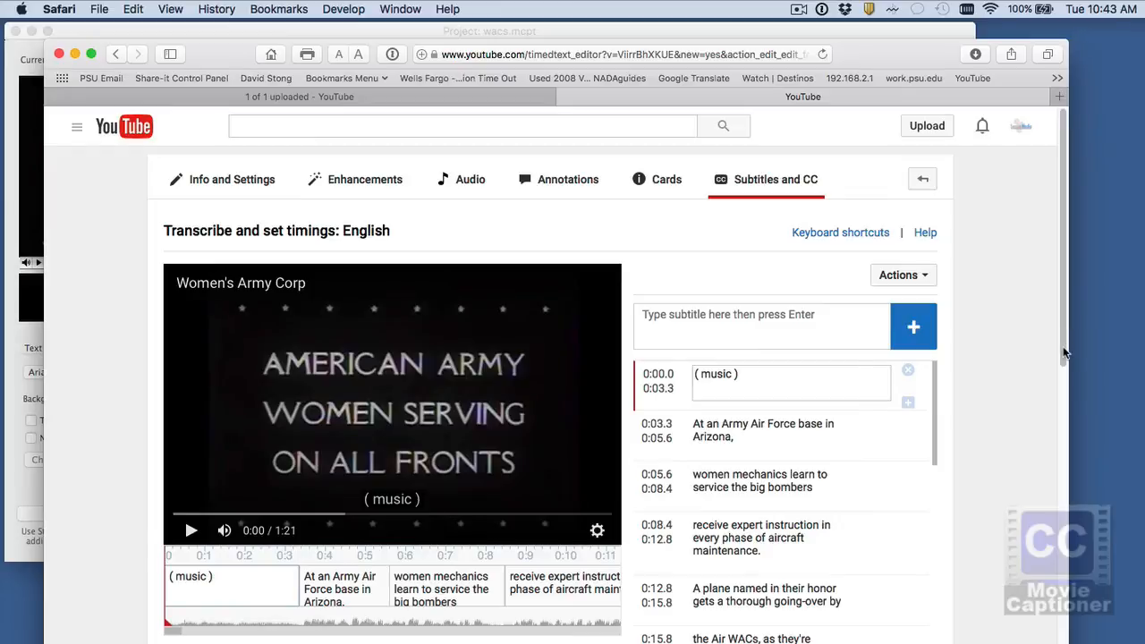
Review the imported caption lines in the editor and publish the English subtitles.
{"action": "scroll", "scroll_direction": "down", "scroll_amount": 3}
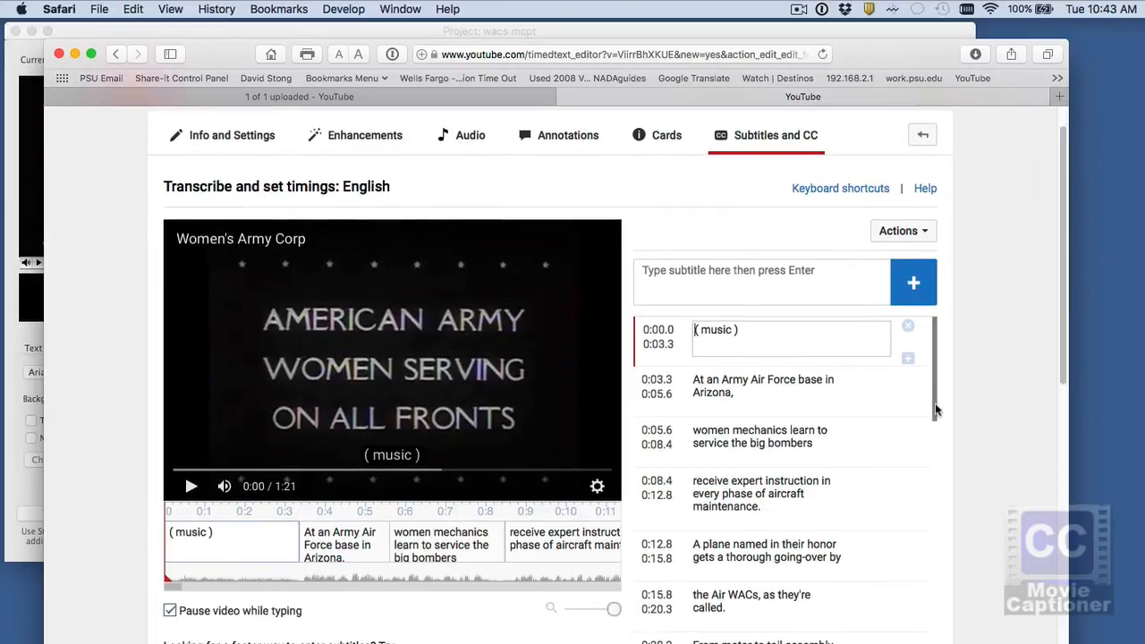
{"action": "scroll", "scroll_direction": "down", "scroll_amount": 3}
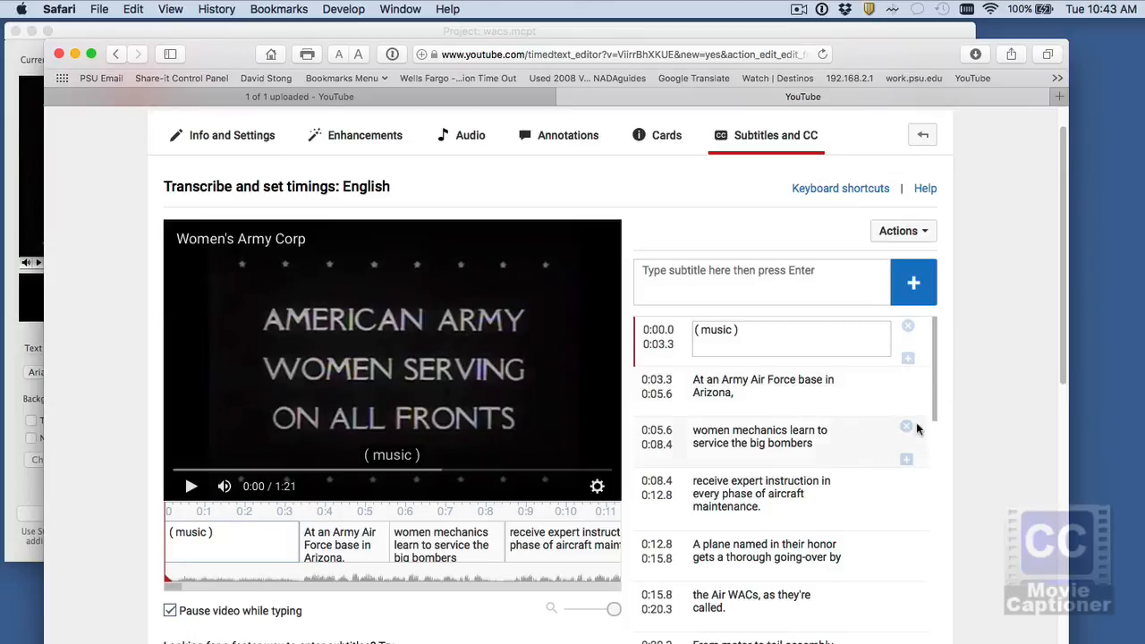
{"action": "mouse_move", "coordinate": [920, 428]}
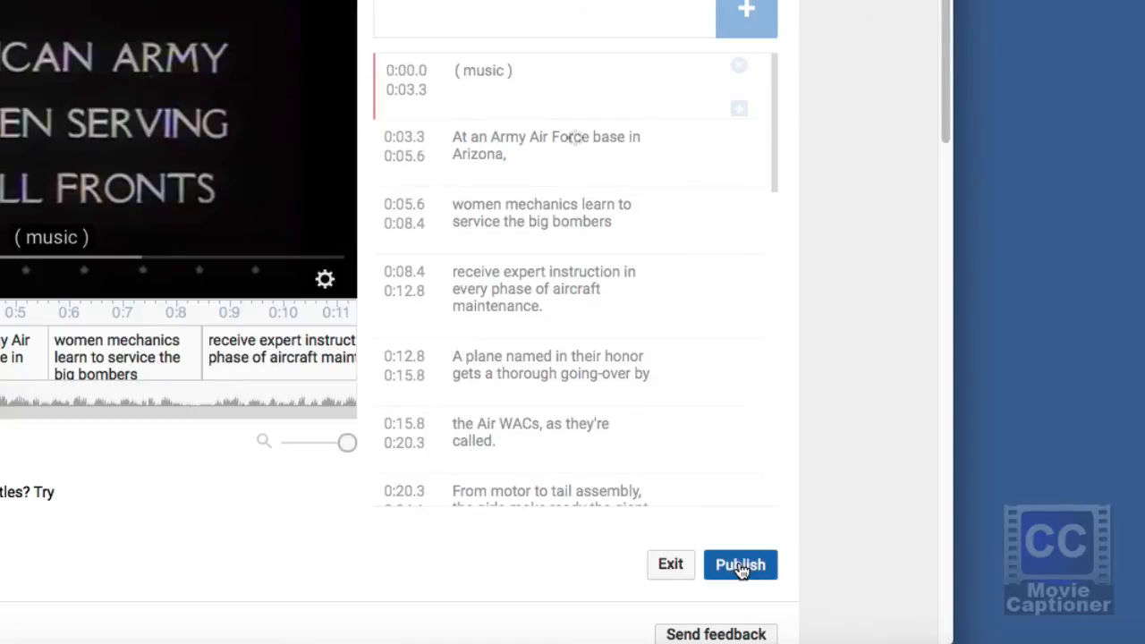
{"action": "left_click", "coordinate": [740, 565]}
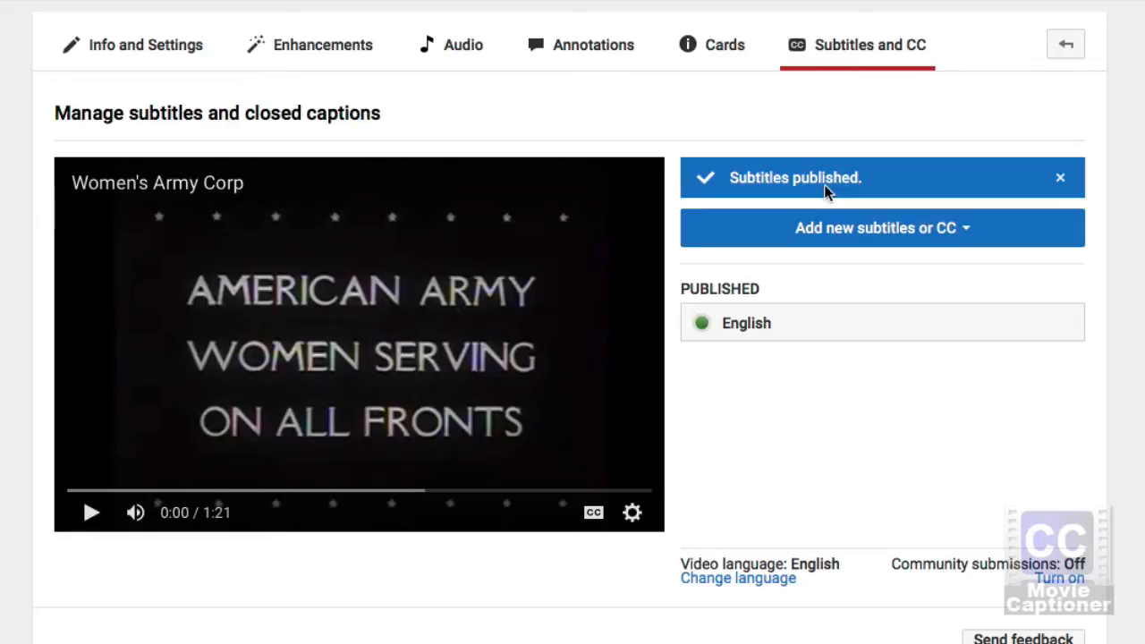
{"action": "mouse_move", "coordinate": [626, 222]}
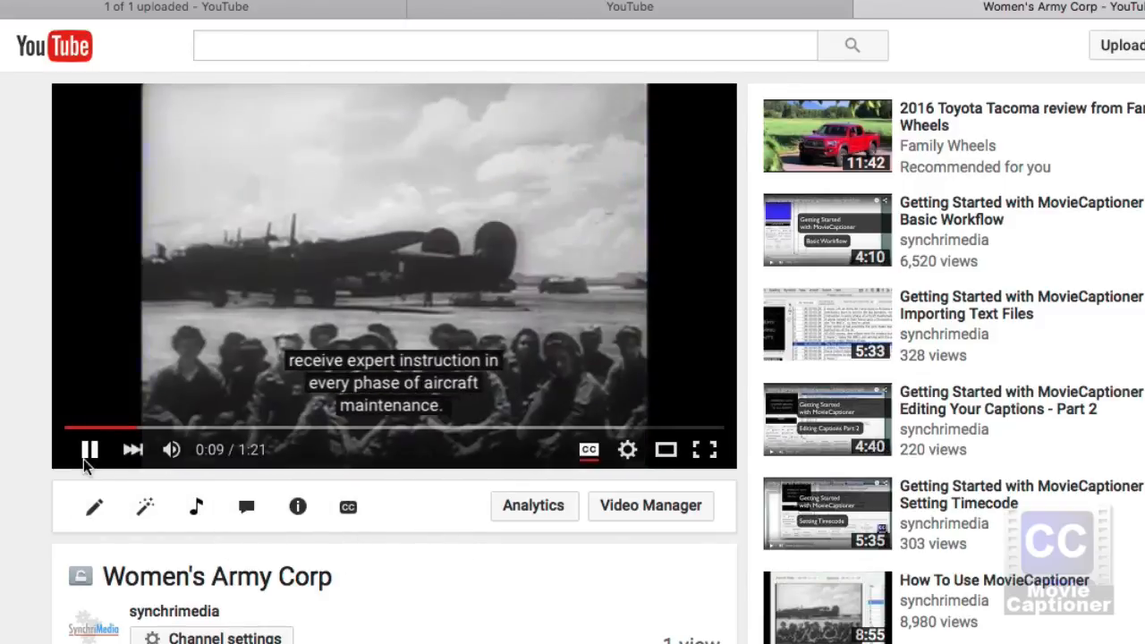
Pause the Women's Army Corp video with an English caption showing on screen.
{"action": "left_click", "coordinate": [90, 451]}
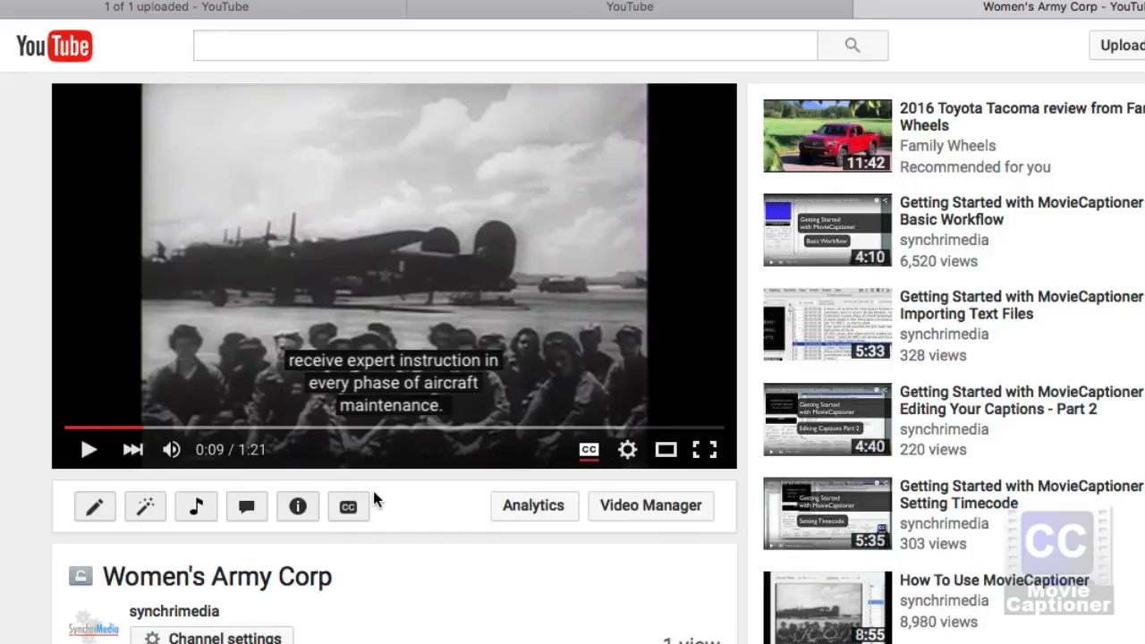
{"action": "mouse_move", "coordinate": [796, 374]}
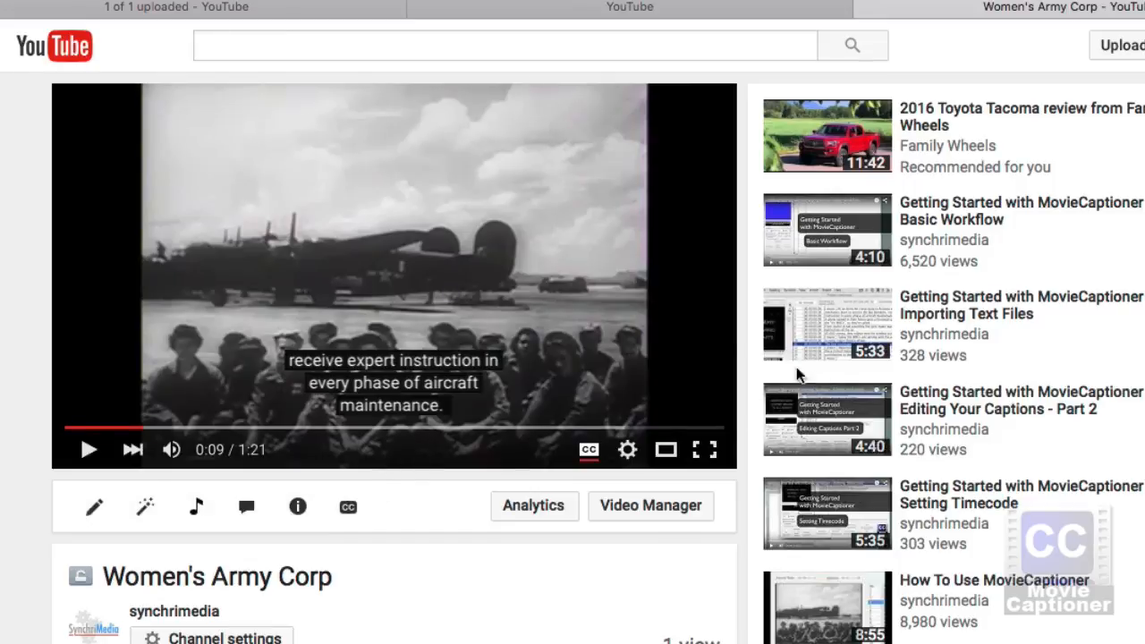